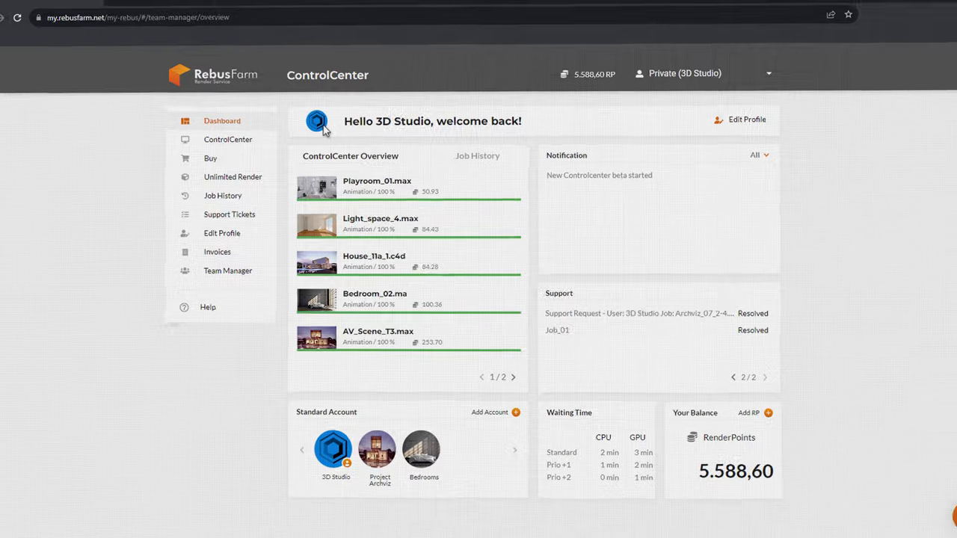
Open the Playroom_01.max animation job from the Dashboard overview list.
{"action": "left_click", "coordinate": [227, 139]}
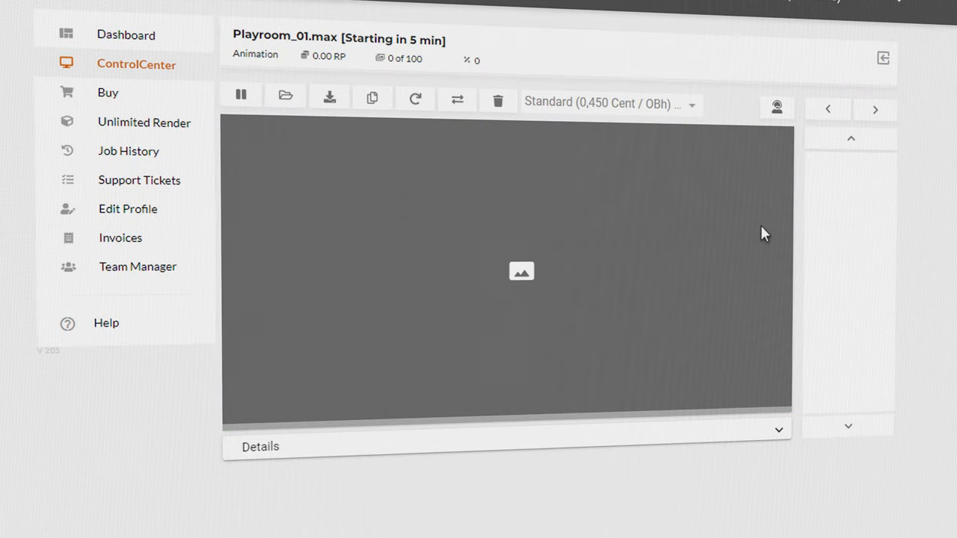
Pause the Playroom_01.max job and go to the My Teams page via Team Manager.
{"action": "left_click", "coordinate": [241, 96]}
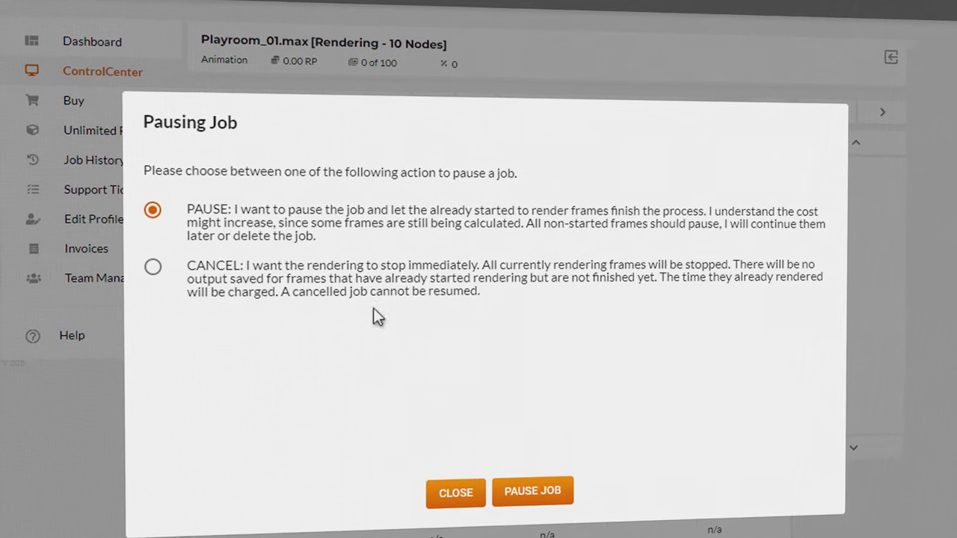
{"action": "left_click", "coordinate": [454, 494]}
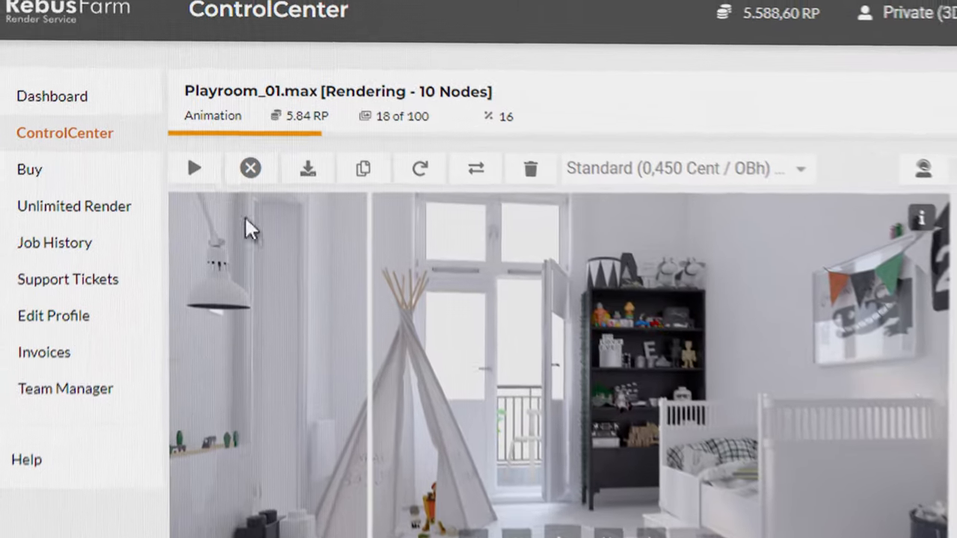
{"action": "left_click", "coordinate": [66, 388]}
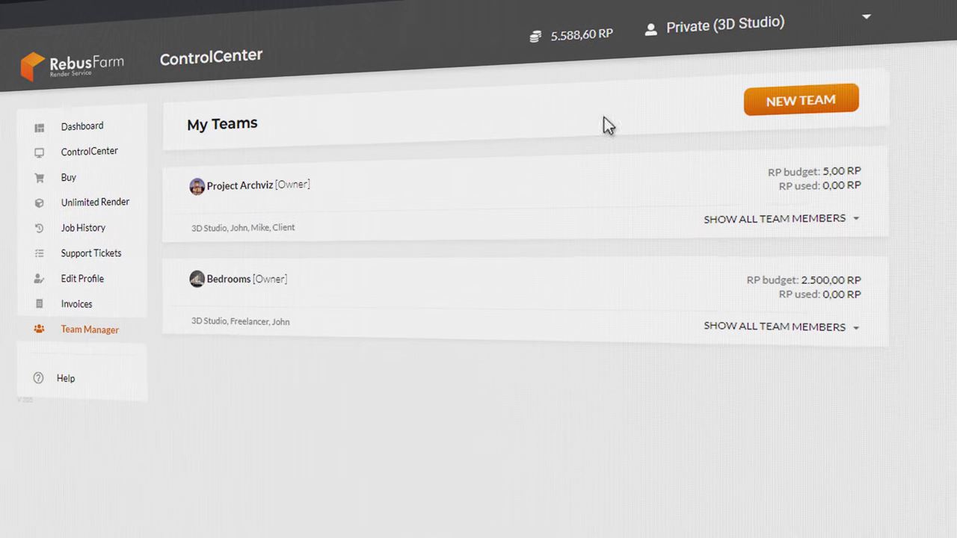
Create team Project Archviz 02 with a photo and 1,500 RP initial credits.
{"action": "left_click", "coordinate": [800, 99]}
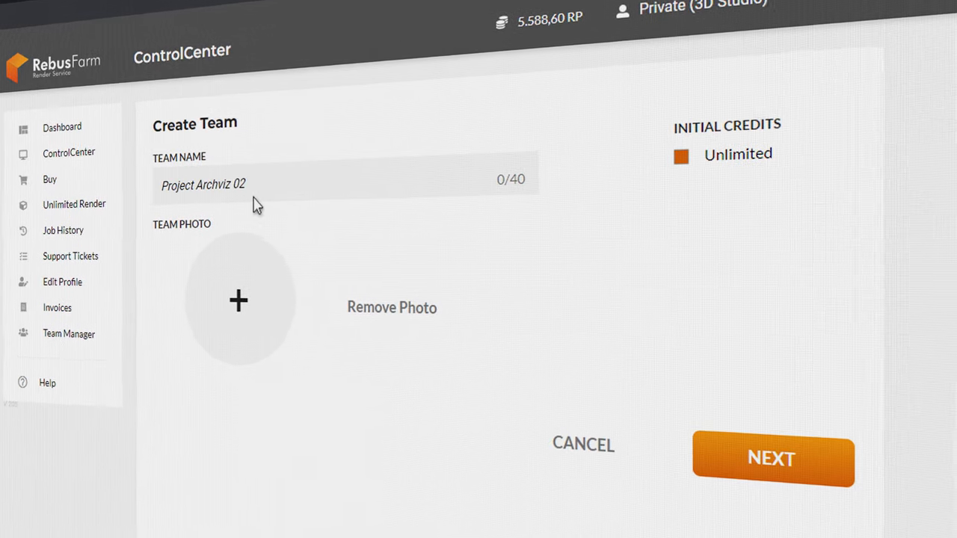
{"action": "left_click", "coordinate": [237, 299]}
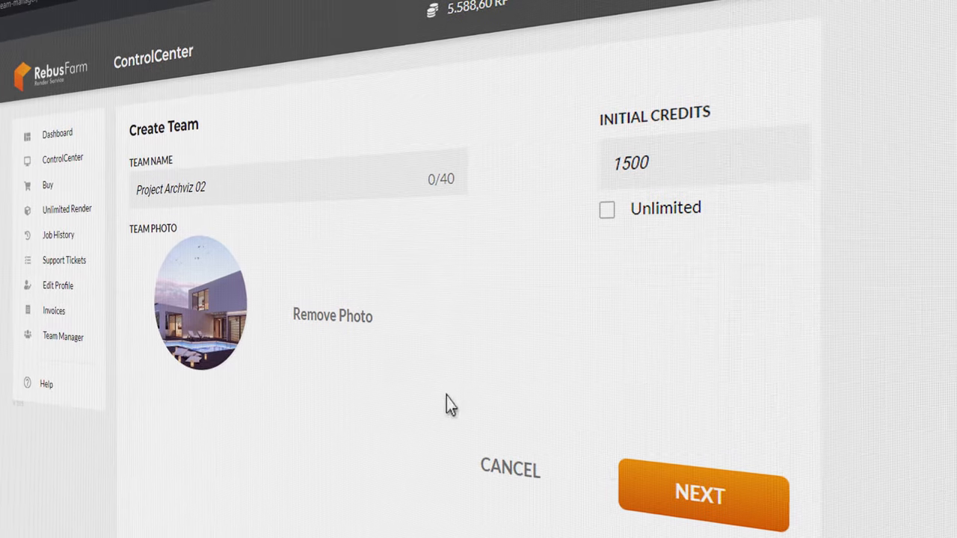
{"action": "left_click", "coordinate": [701, 493]}
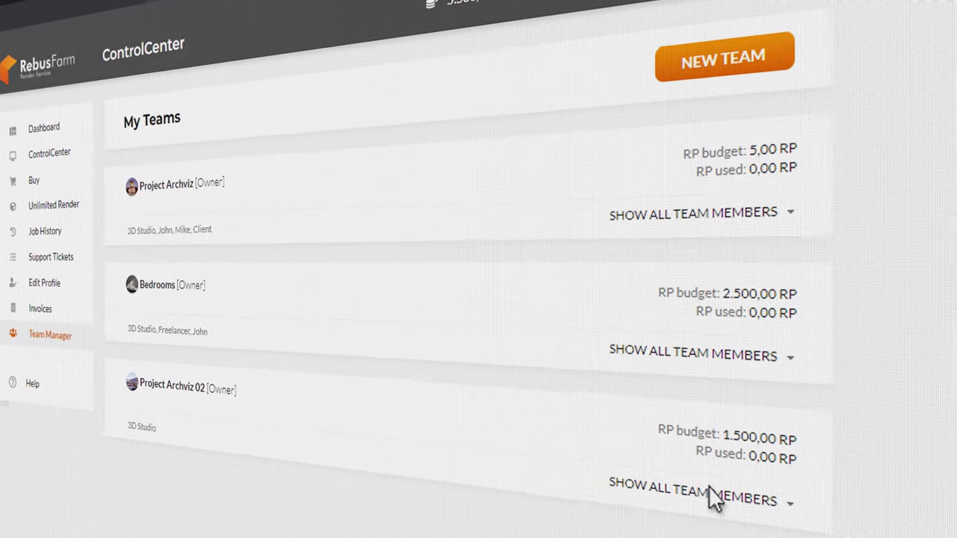
{"action": "left_click", "coordinate": [694, 500]}
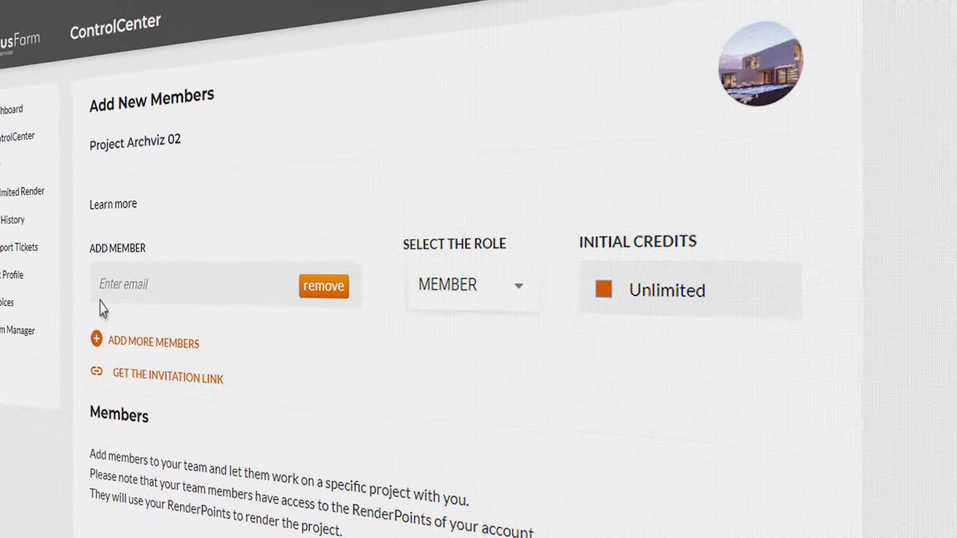
{"action": "type", "text": "client@company.com"}
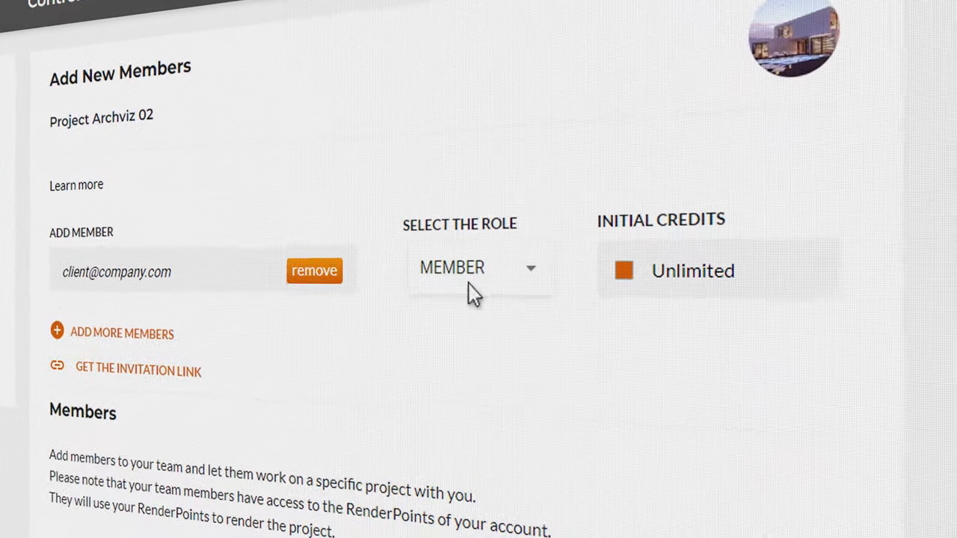